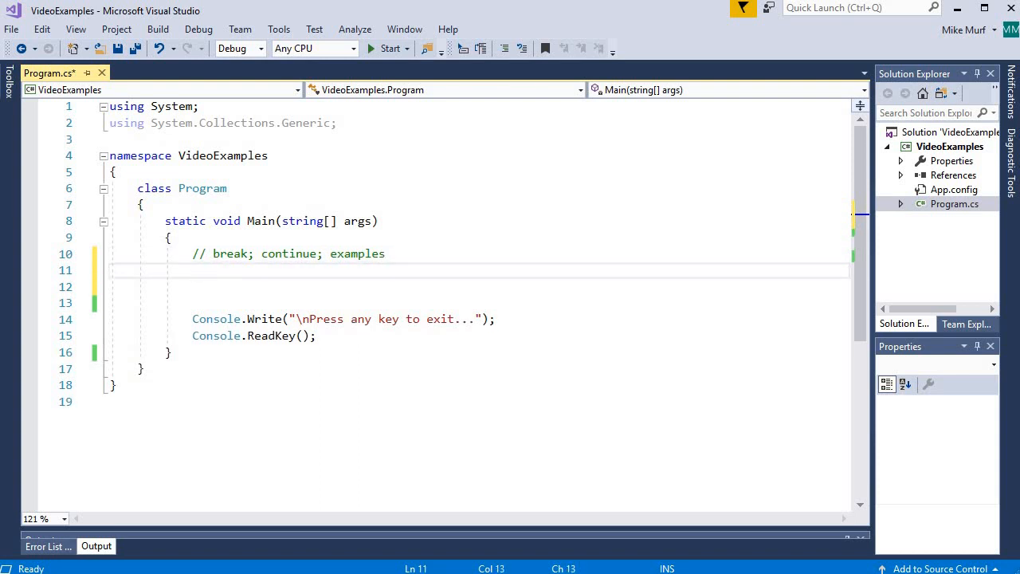
# Step: Add the '// print all numbers' comment and a for loop header running i from 1 to 100
pyautogui.write('// print all numbers from 1 to 100')
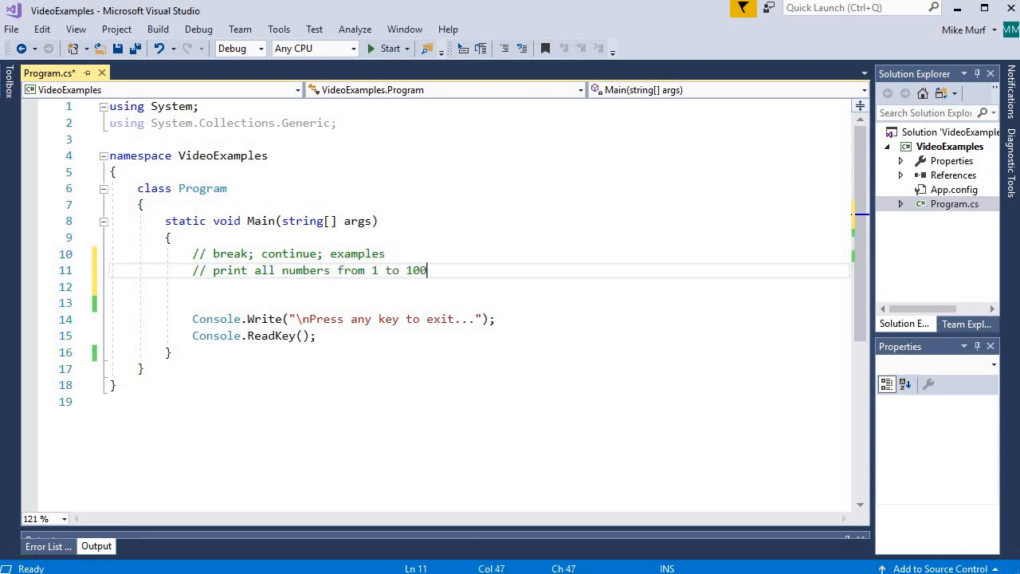
pyautogui.press('Enter')
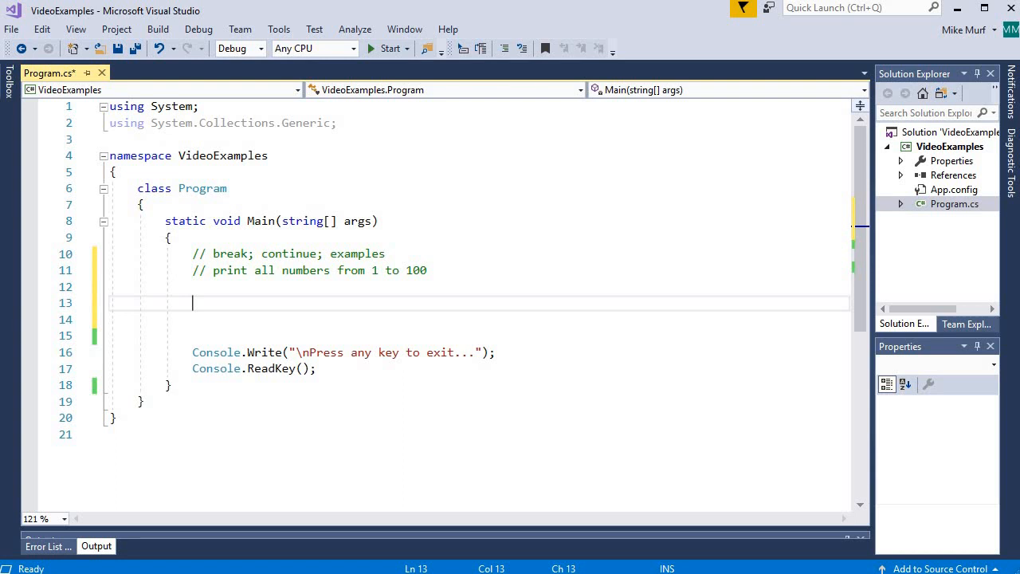
pyautogui.write('for(')
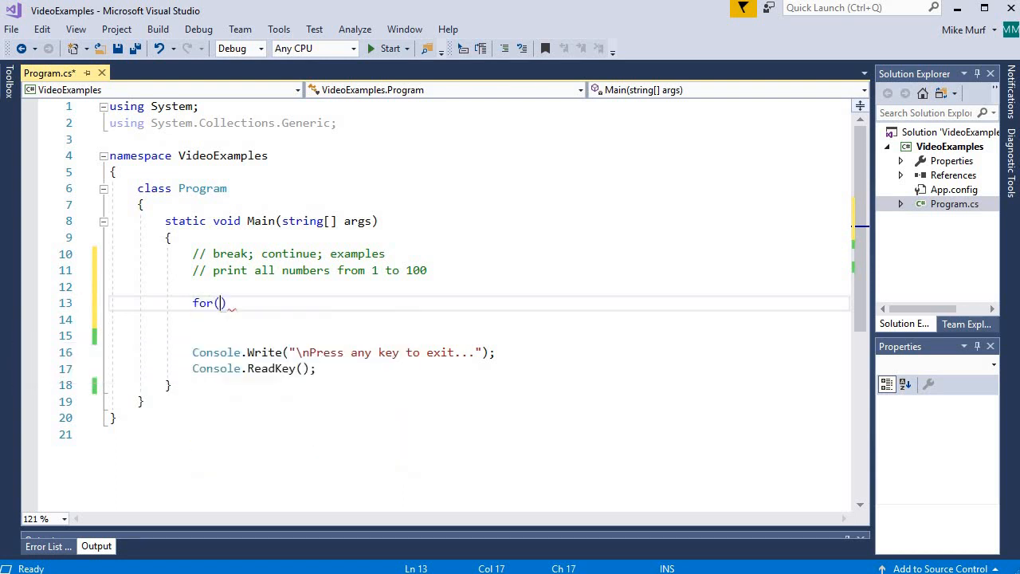
pyautogui.write('int i')
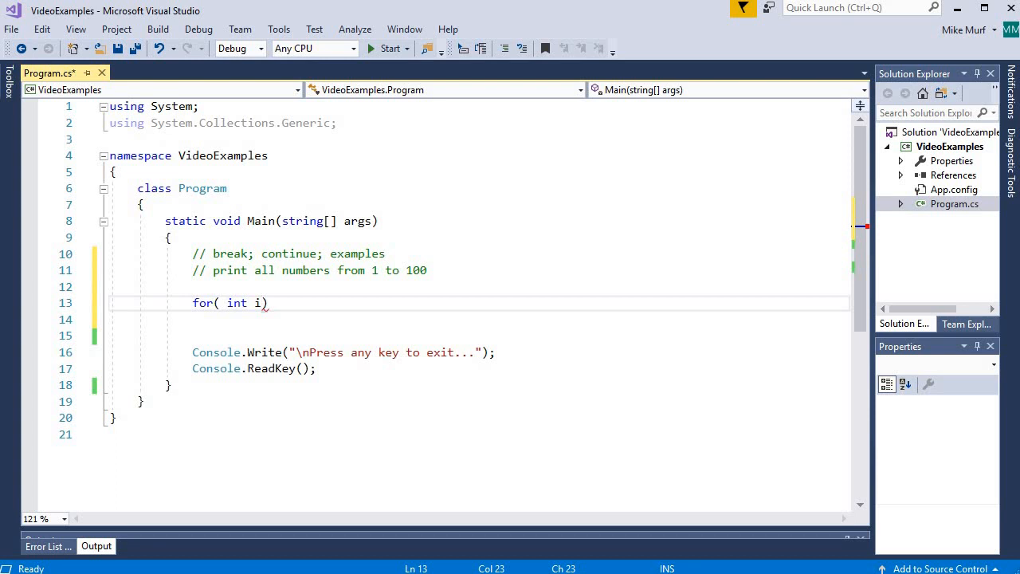
pyautogui.write('= 1; i <=')
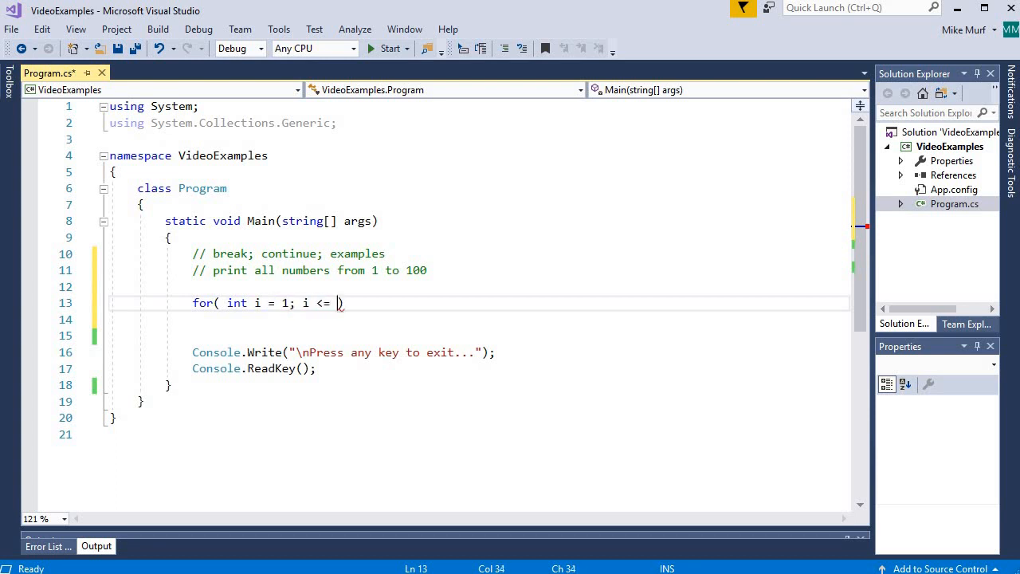
pyautogui.write('100; i++ )')
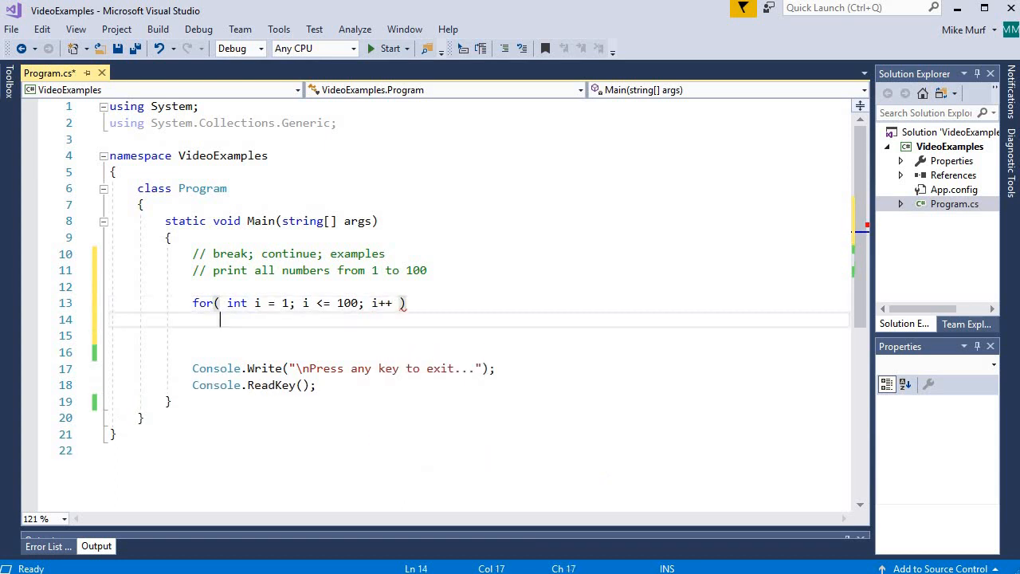
pyautogui.write('{')
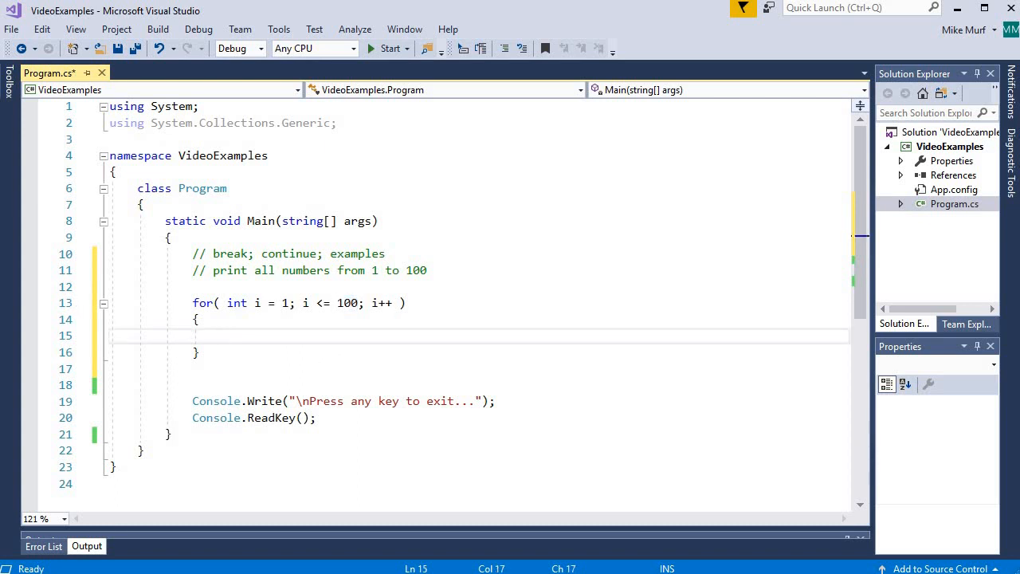
# Step: Inside the loop body, write Console.Write("{0} ", i); to print each number
pyautogui.write('Console.Write("")')
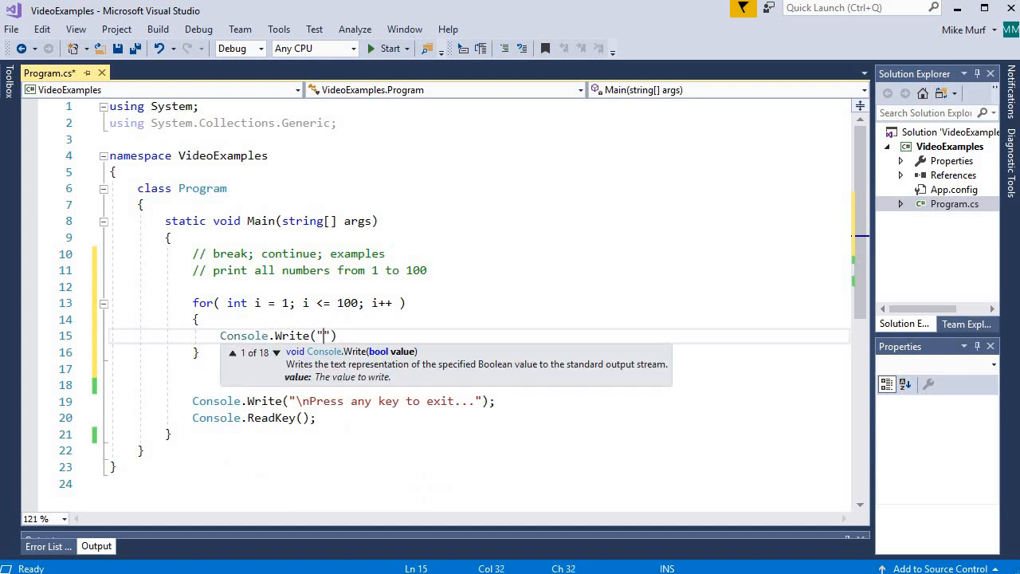
pyautogui.write('{0}')
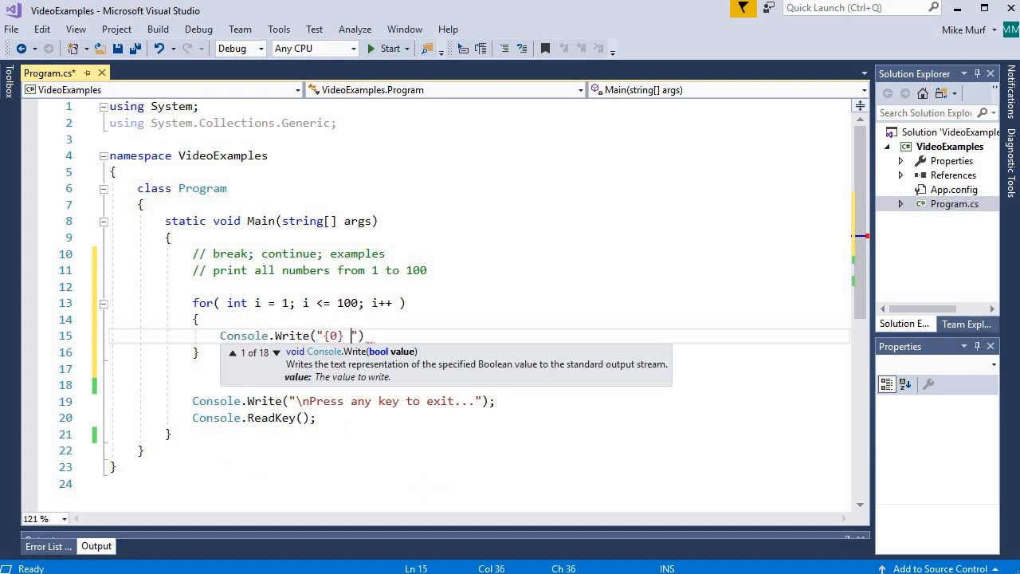
pyautogui.write('"  "')
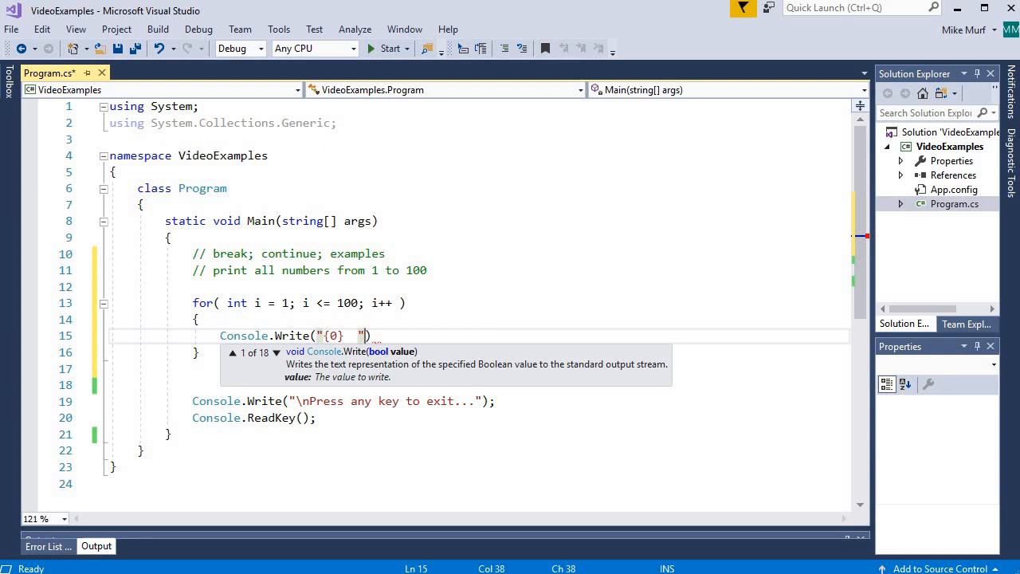
pyautogui.write(', i);')
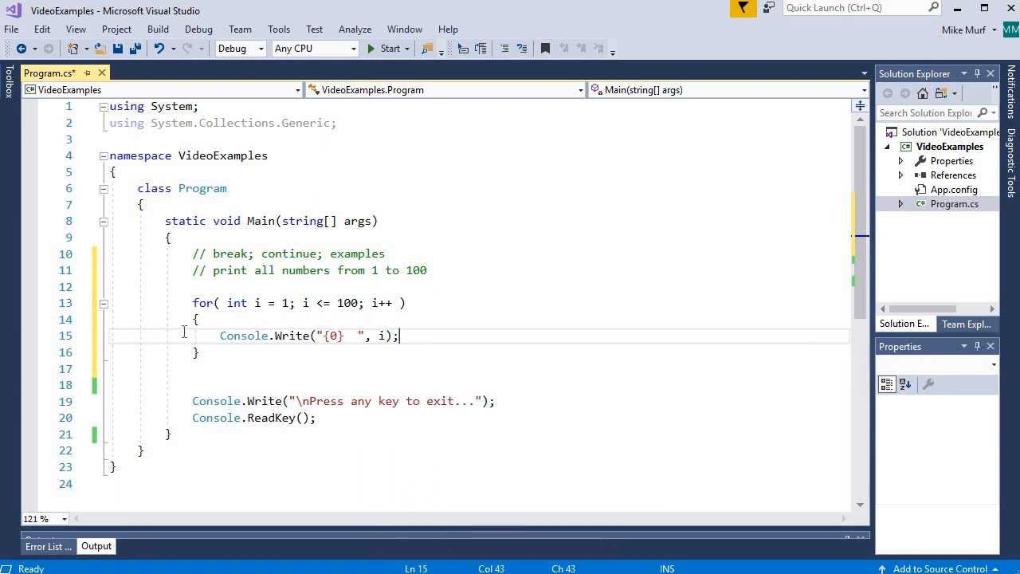
pyautogui.moveTo(395, 35)
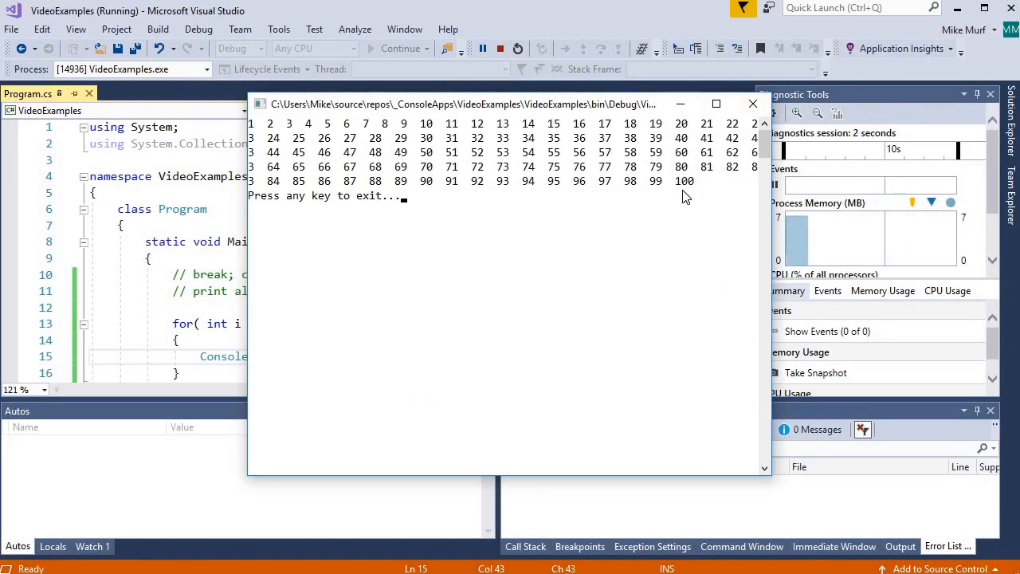
pyautogui.moveTo(285, 141)
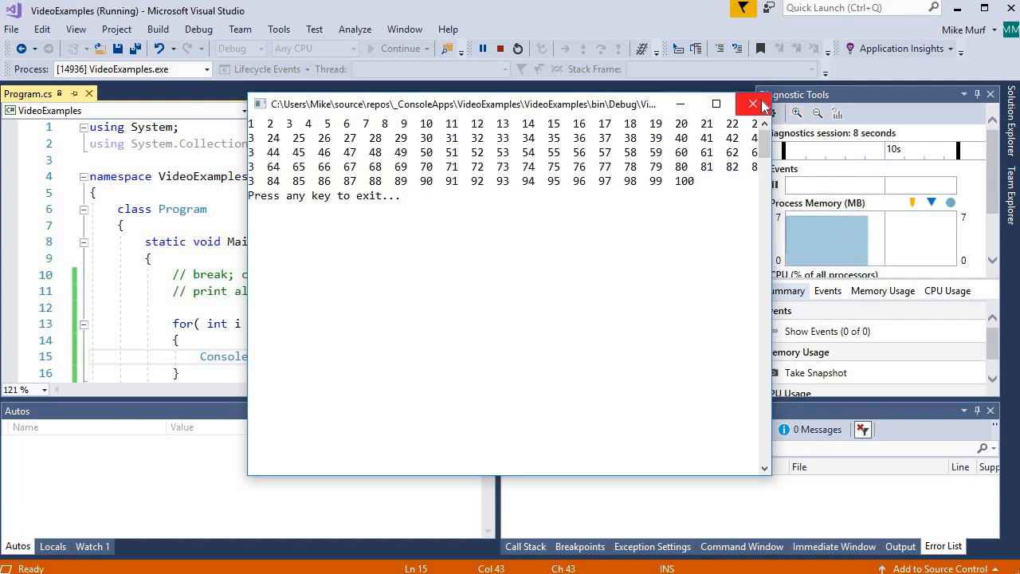
pyautogui.click(752, 103)
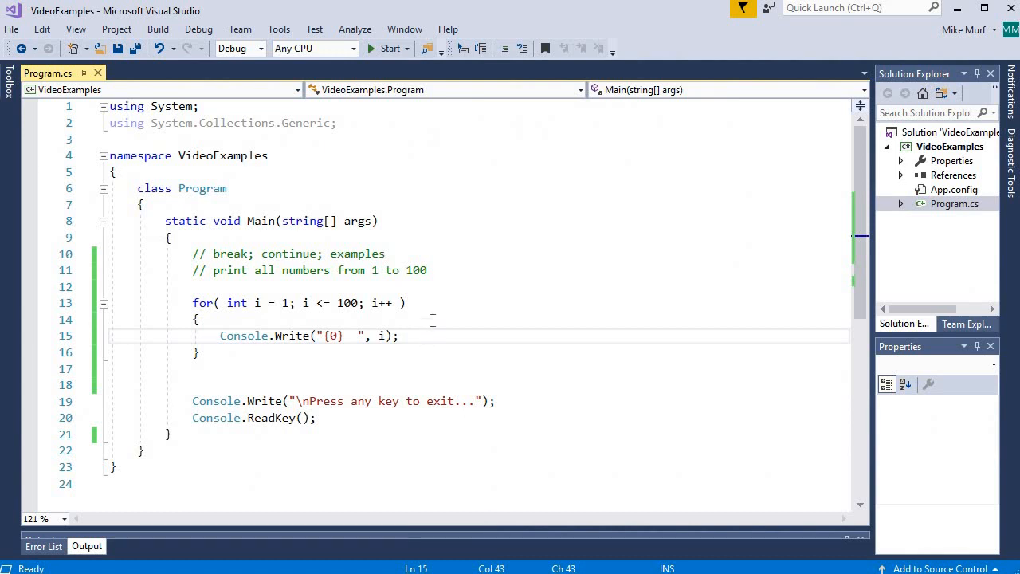
# Step: Insert if( i >= 10 && i < 20 ) with a continue; block at the top of the loop body
pyautogui.press('Enter')
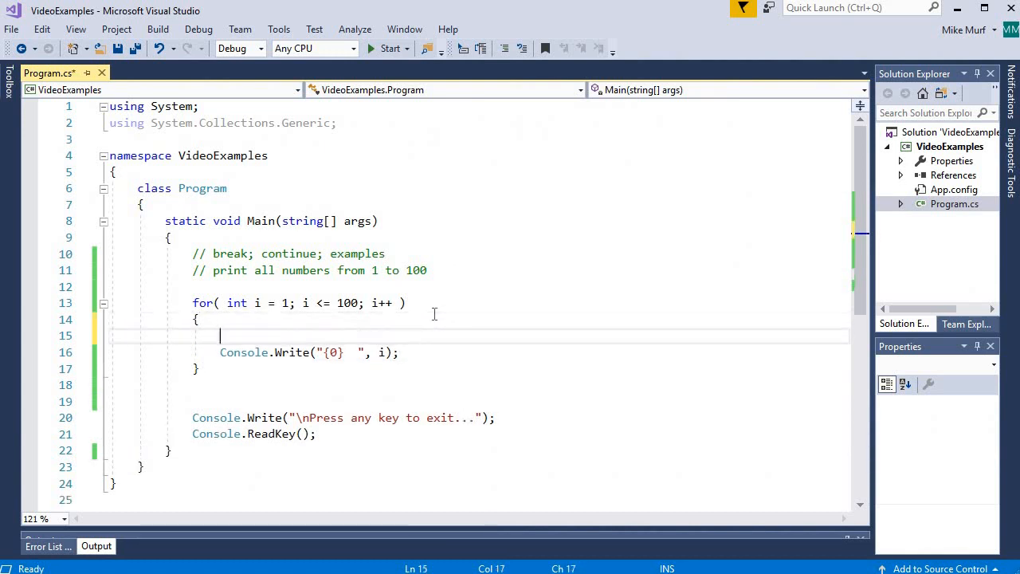
pyautogui.press('Enter')
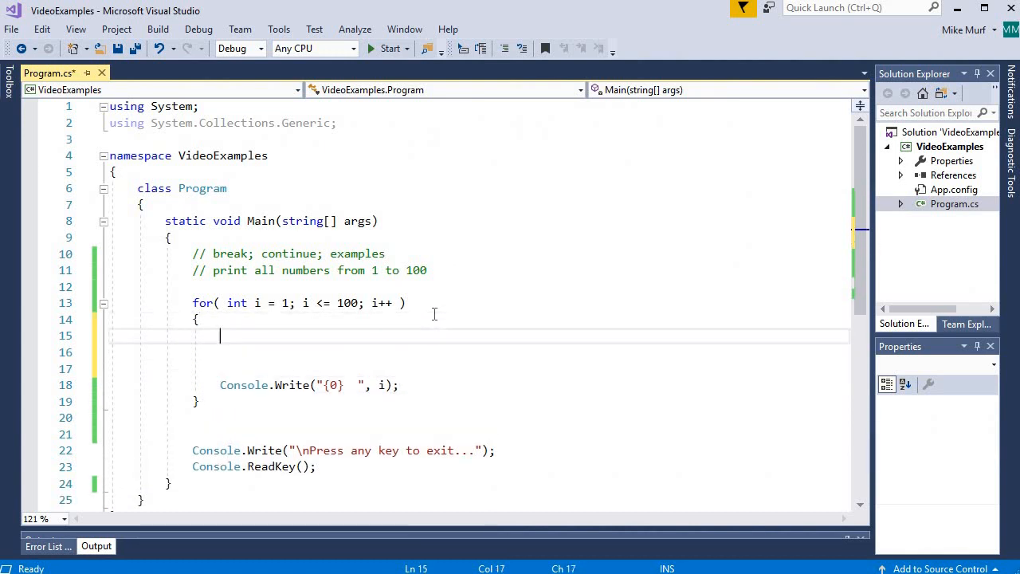
pyautogui.write('if( i')
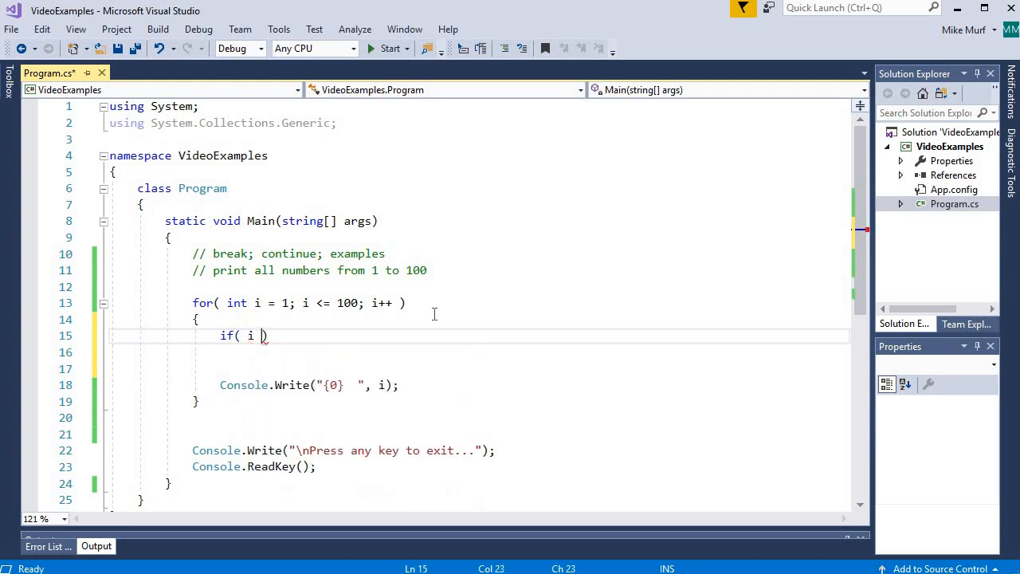
pyautogui.write('>')
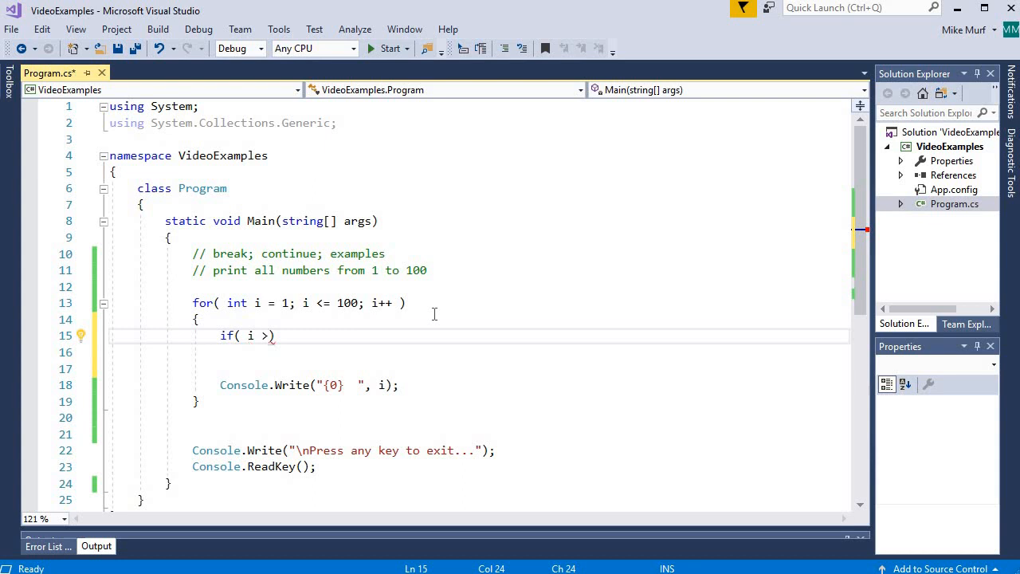
pyautogui.write('=10')
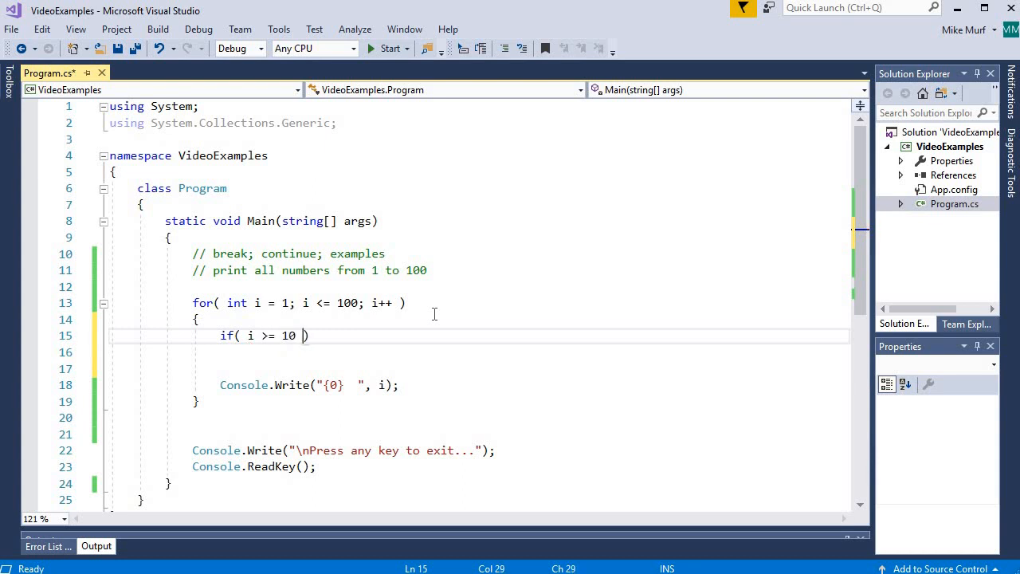
pyautogui.write('&& i < 20')
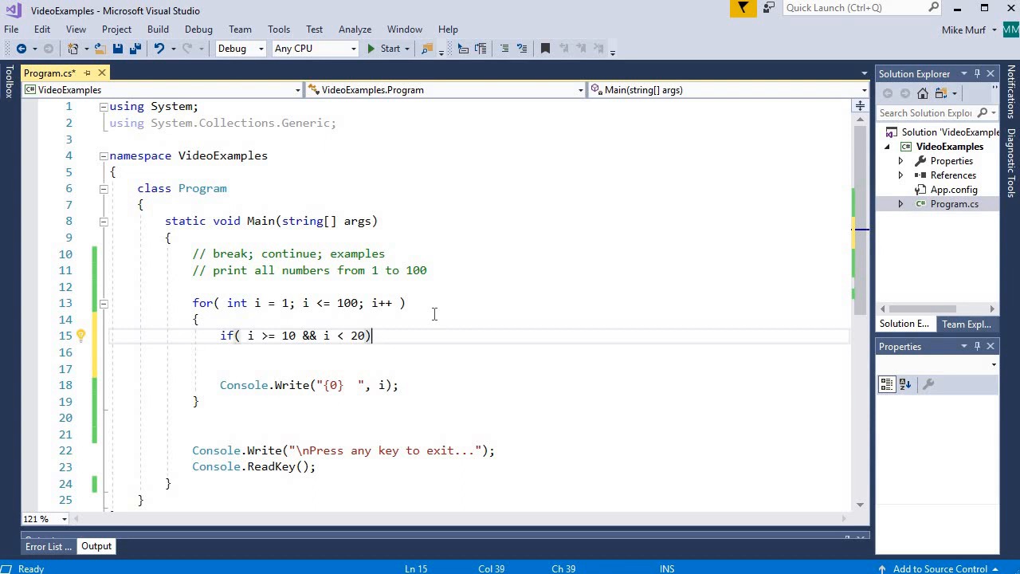
pyautogui.write('{')
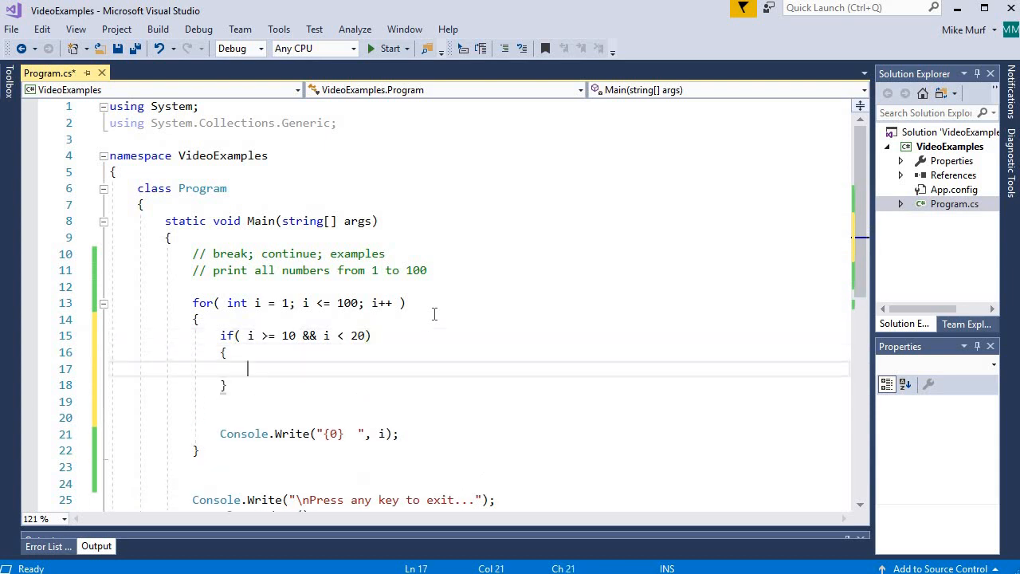
pyautogui.write('continue;')
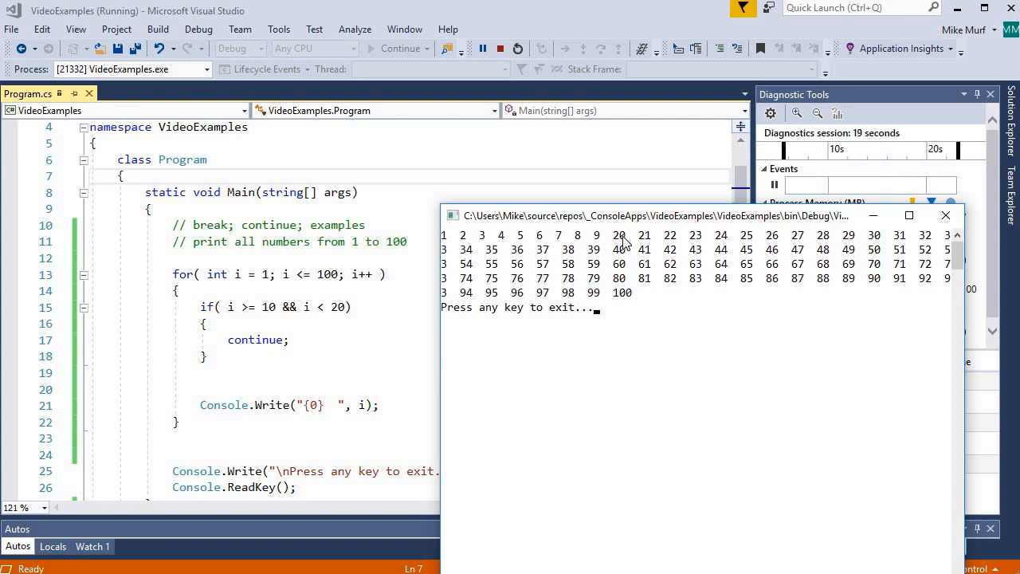
pyautogui.moveTo(733, 387)
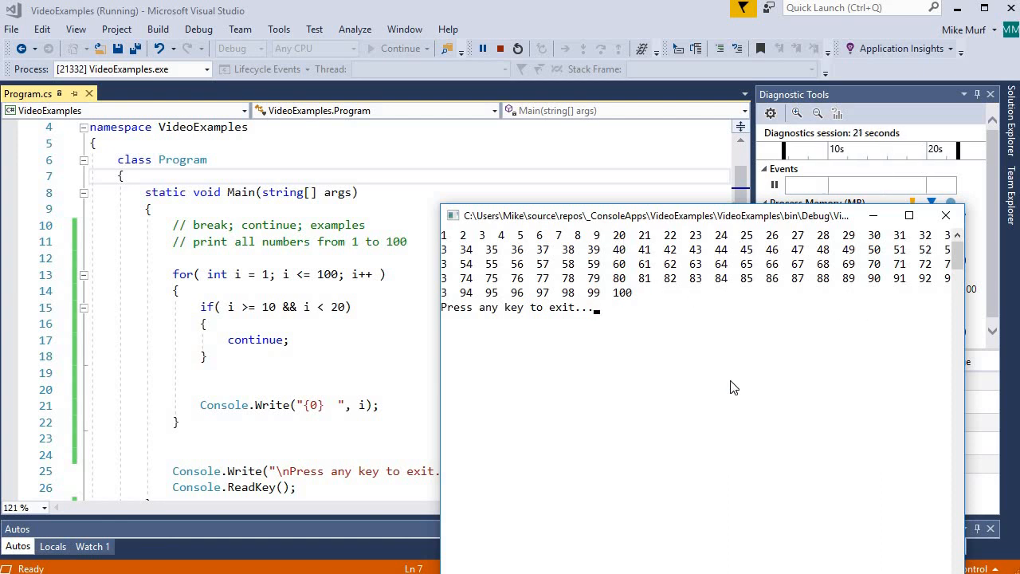
pyautogui.moveTo(810, 316)
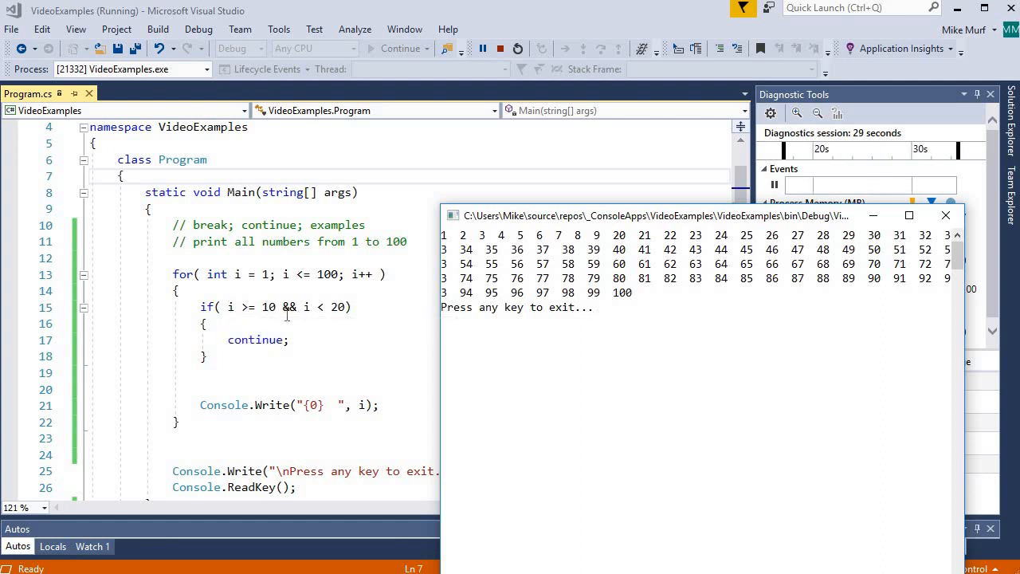
pyautogui.moveTo(297, 339)
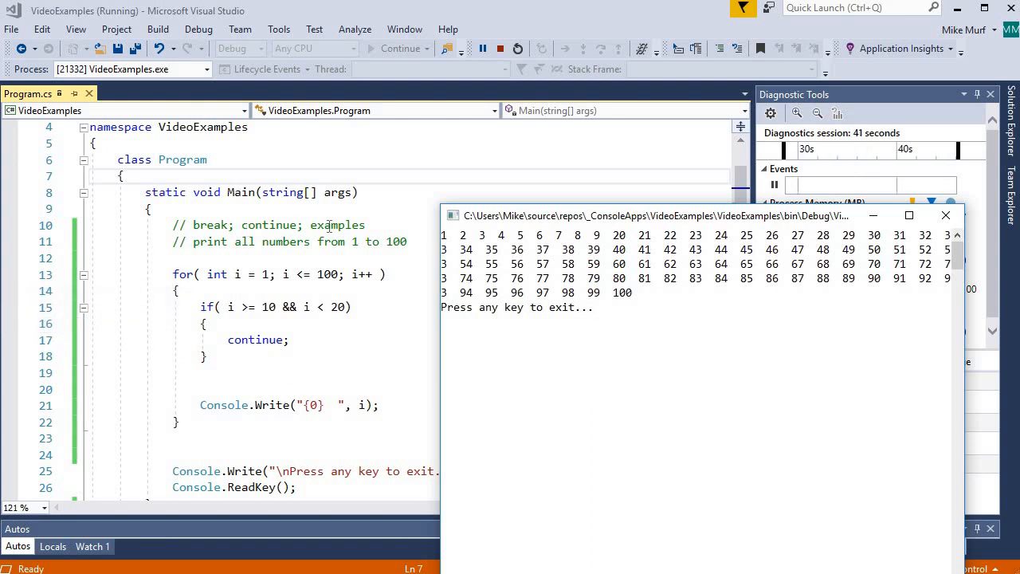
pyautogui.moveTo(363, 274)
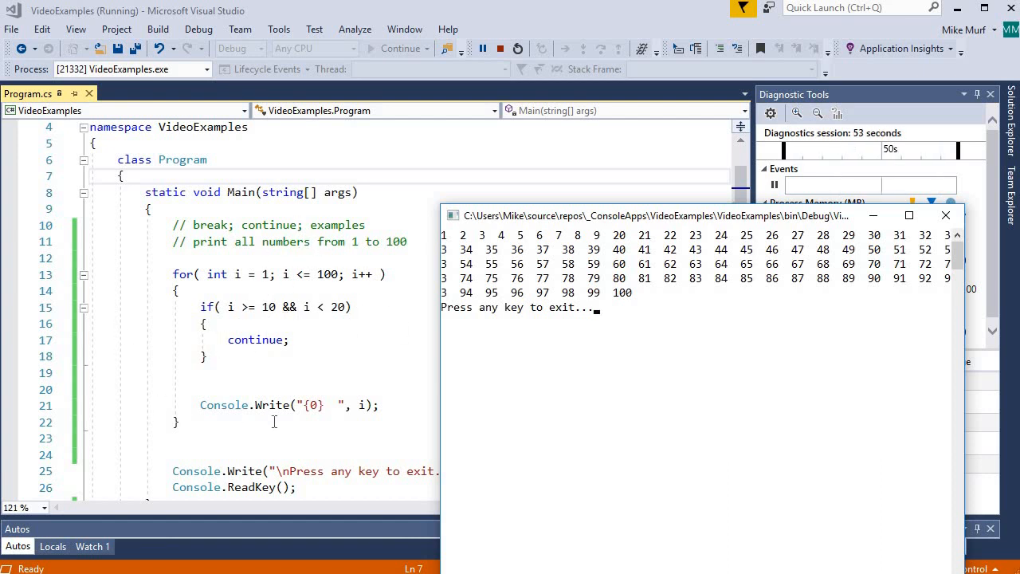
pyautogui.moveTo(386, 306)
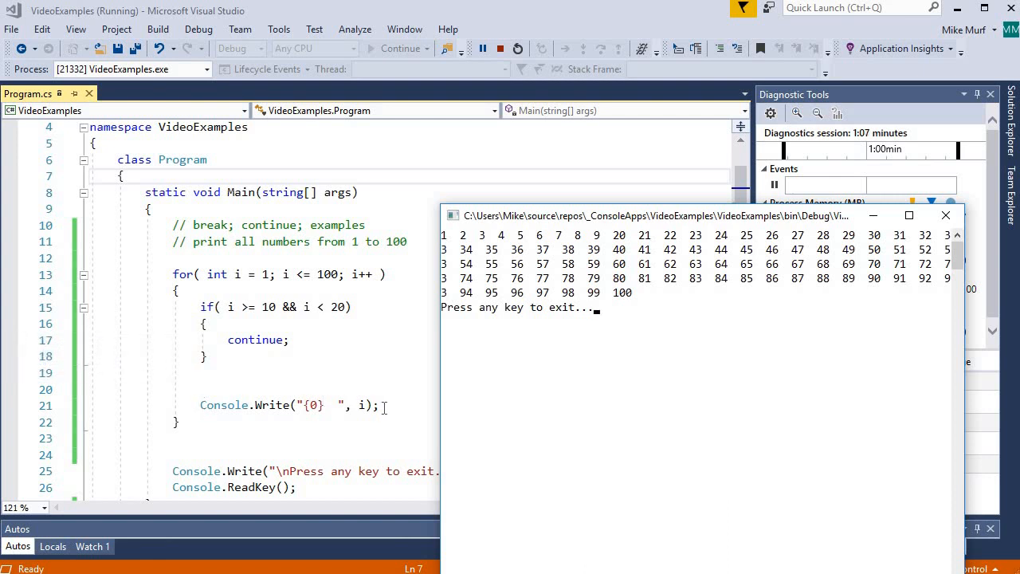
pyautogui.moveTo(599, 341)
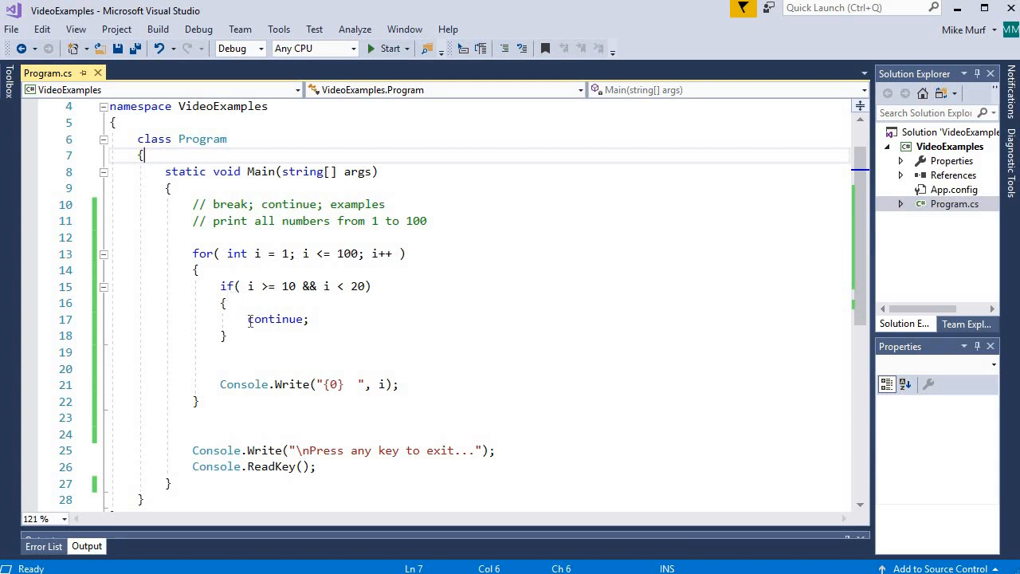
pyautogui.moveTo(184, 319)
pyautogui.write('if( ')
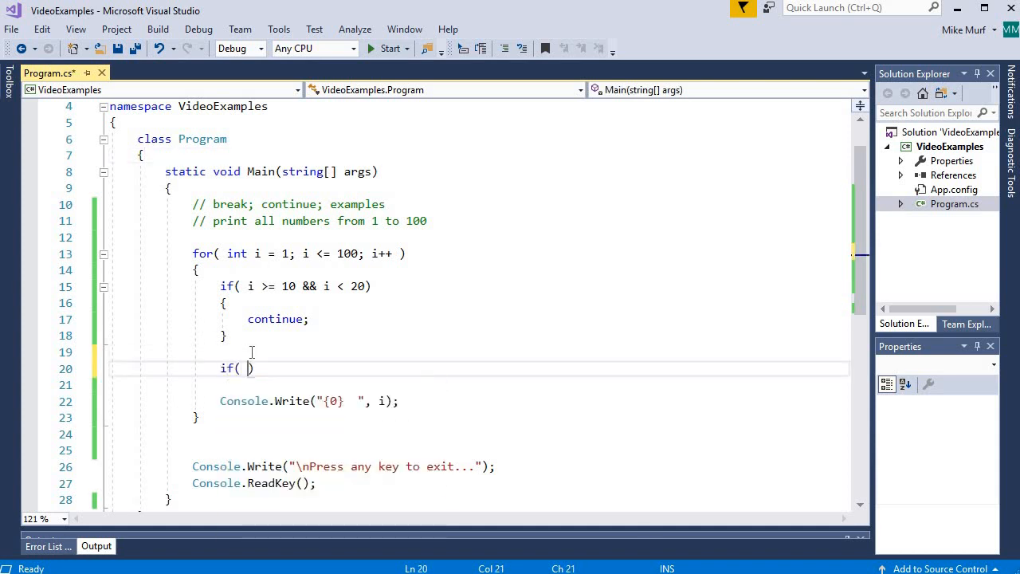
# Step: Begin a second condition if( i >= below the continue block
pyautogui.write('i >= 75')
pyautogui.click(534, 384)
pyautogui.write('break;')
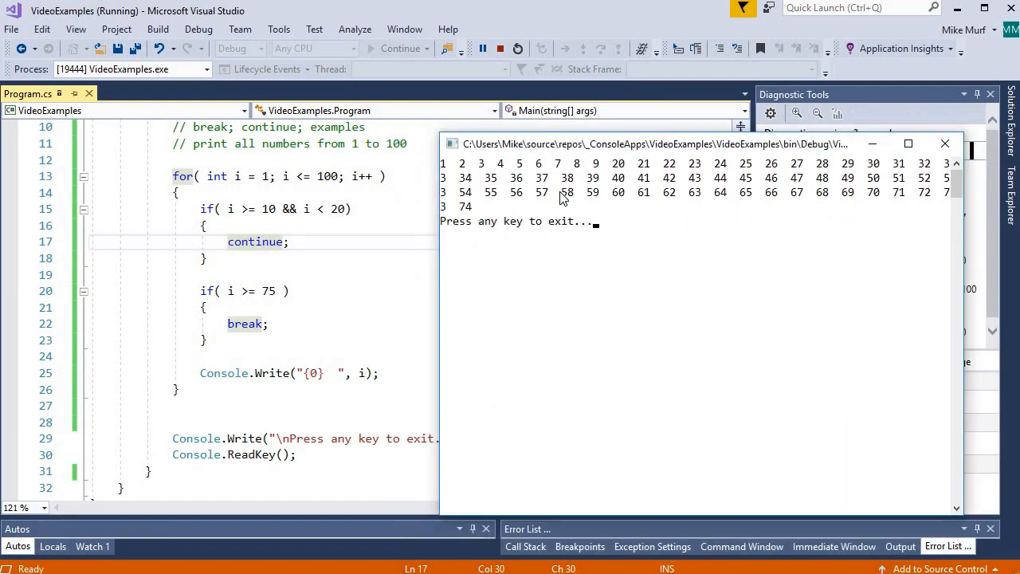
pyautogui.moveTo(614, 177)
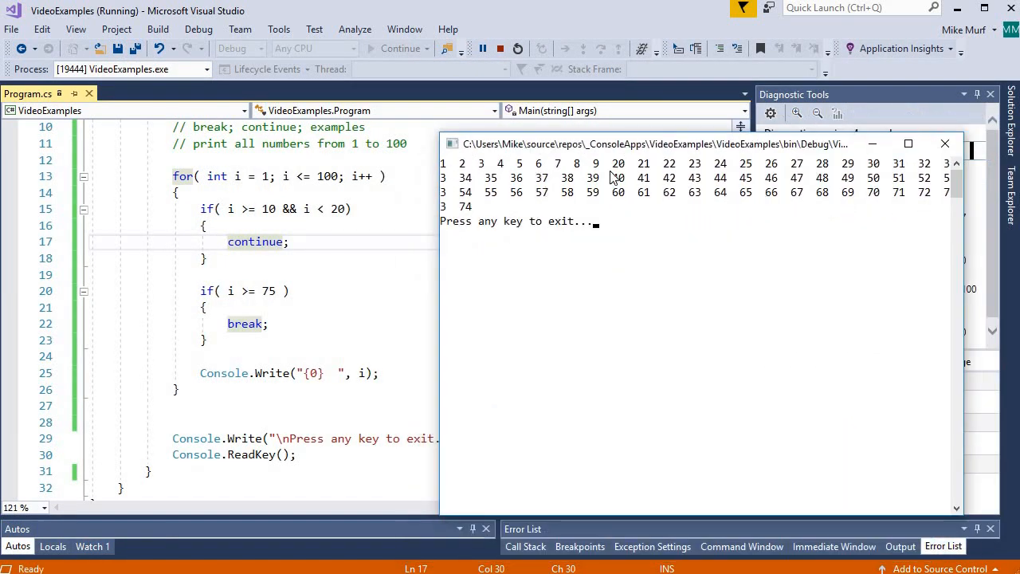
pyautogui.moveTo(621, 170)
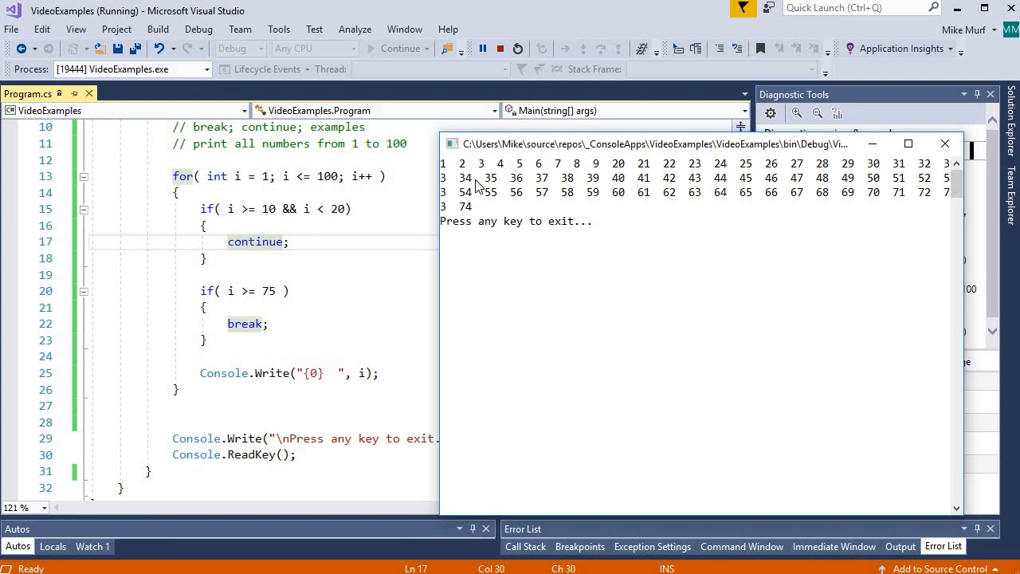
pyautogui.moveTo(476, 210)
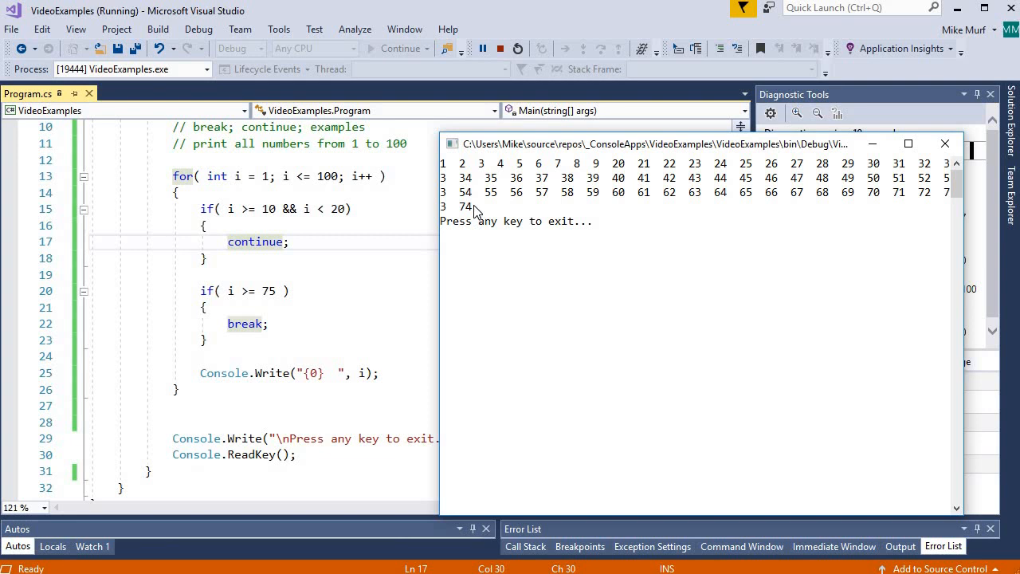
pyautogui.moveTo(533, 242)
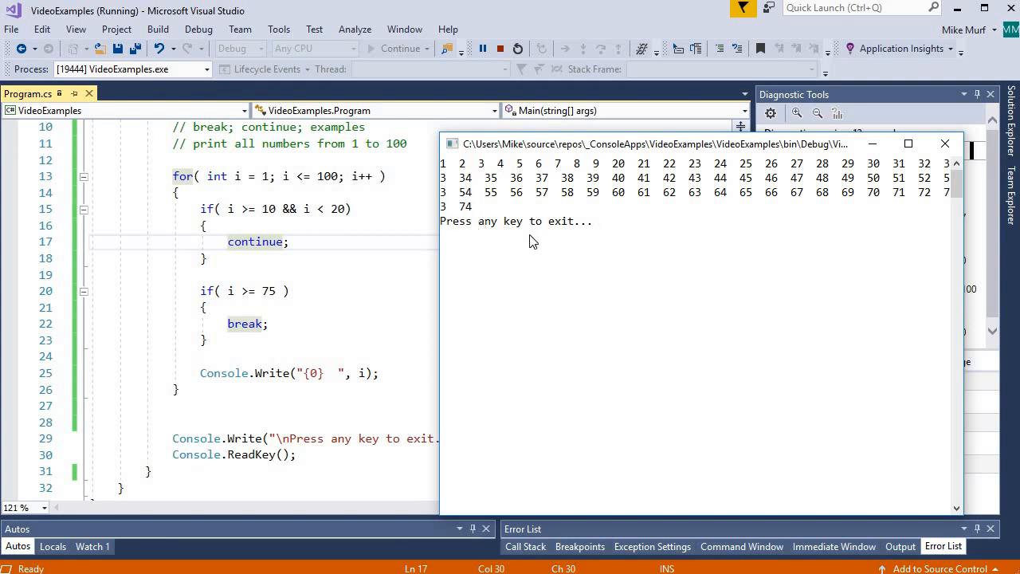
pyautogui.moveTo(567, 242)
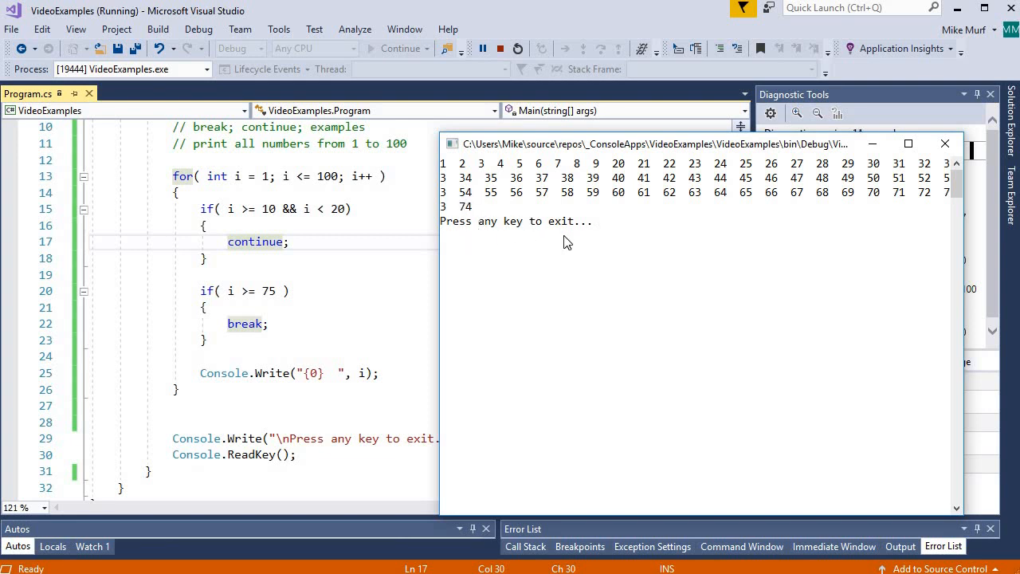
pyautogui.moveTo(389, 286)
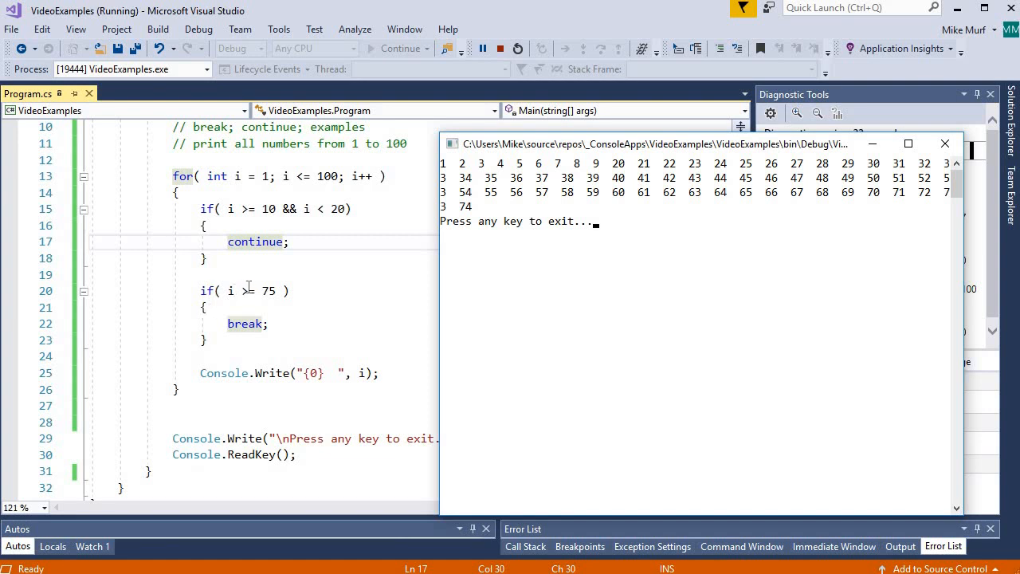
pyautogui.moveTo(220, 290)
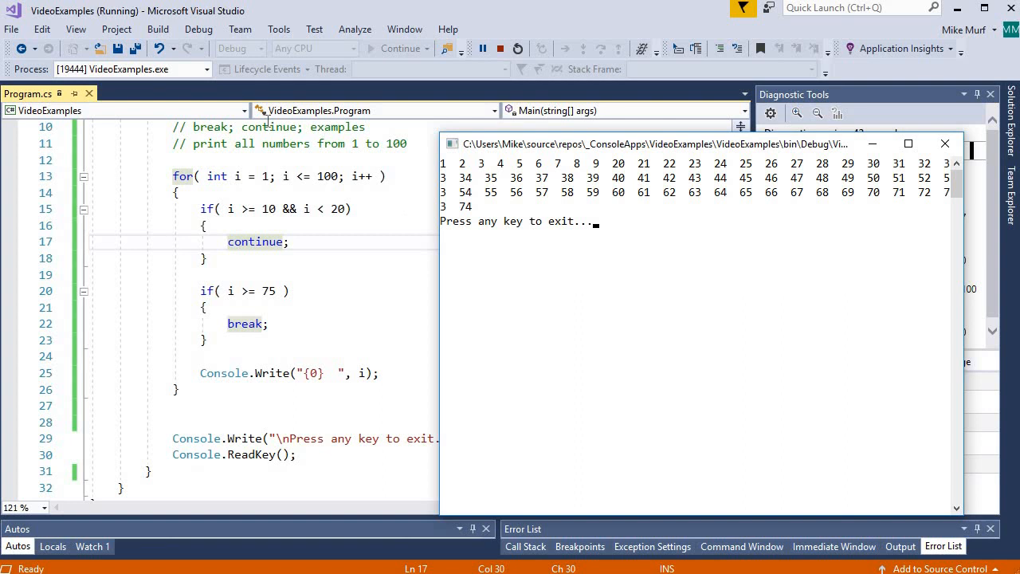
pyautogui.moveTo(140, 327)
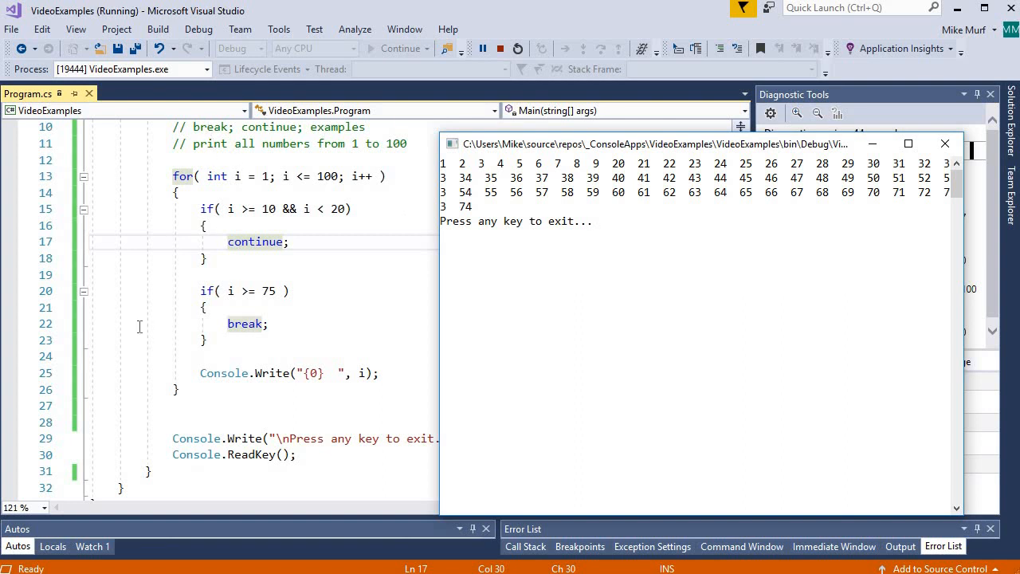